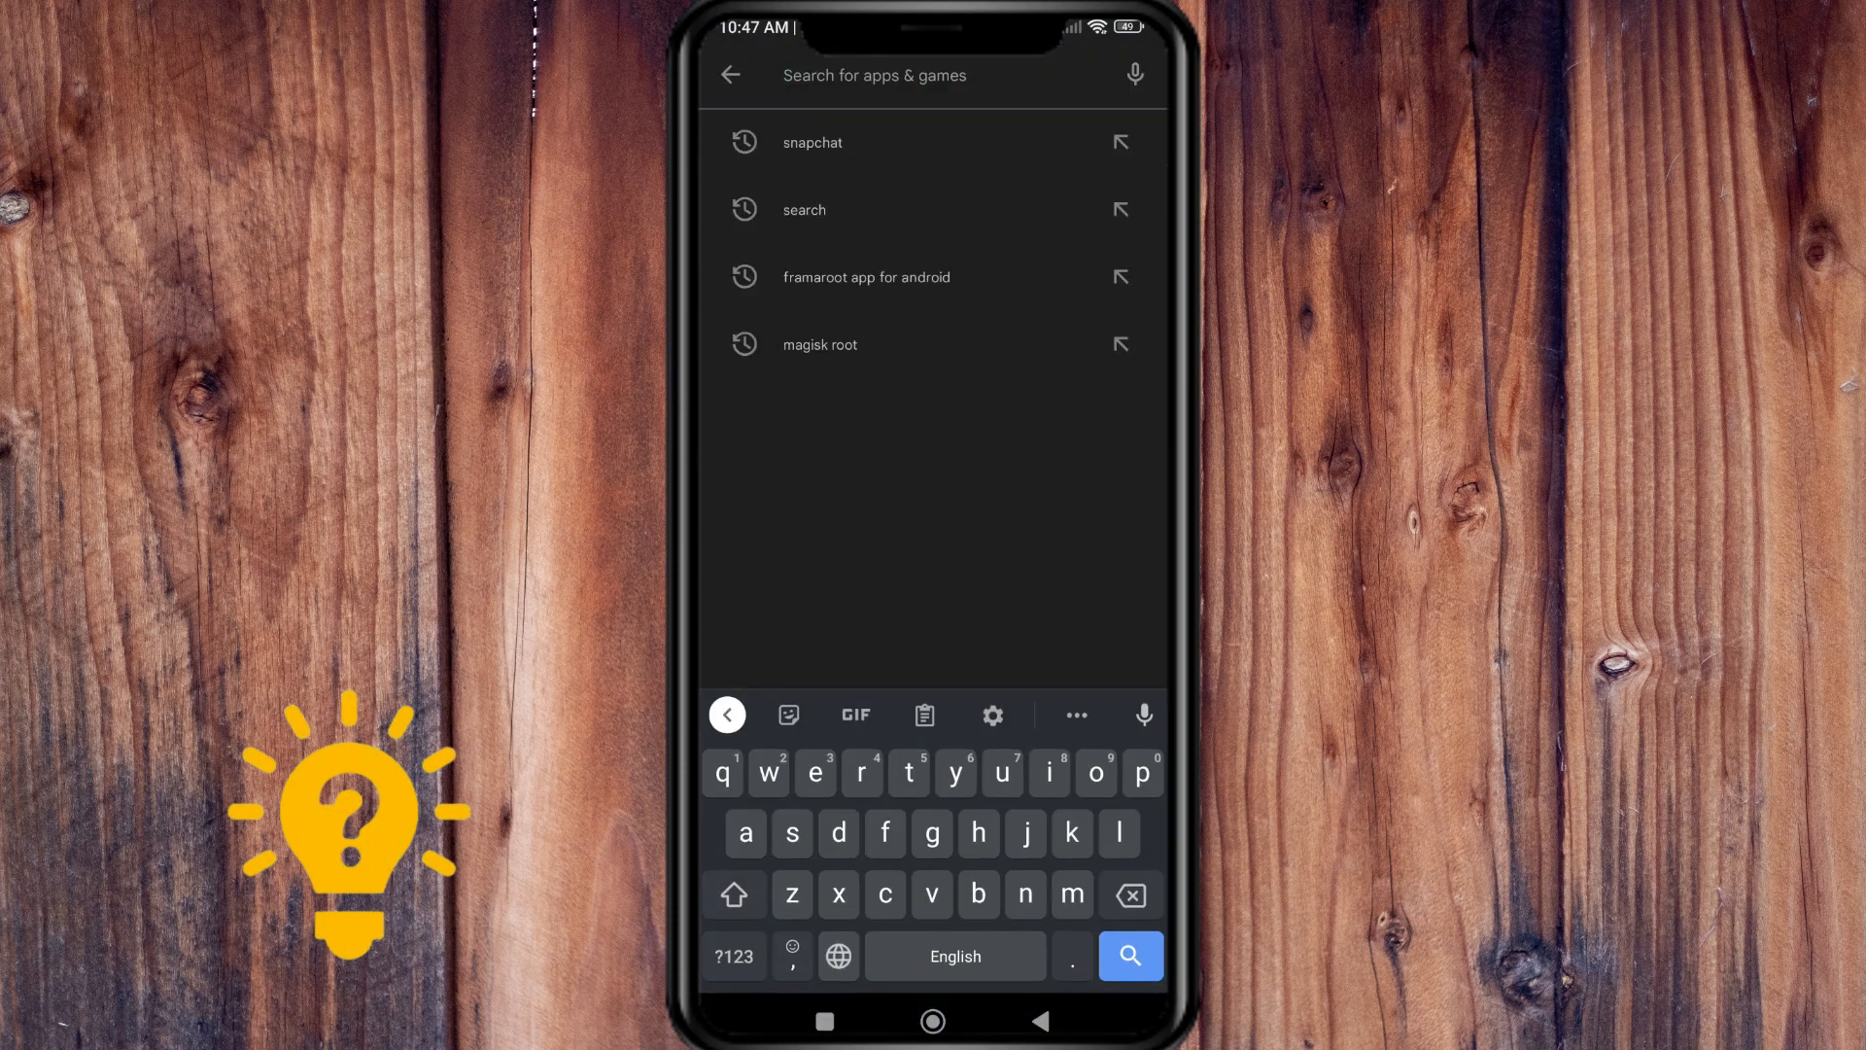
Search the Play Store for 'whatsapp' and install WhatsApp Messenger
type("what")
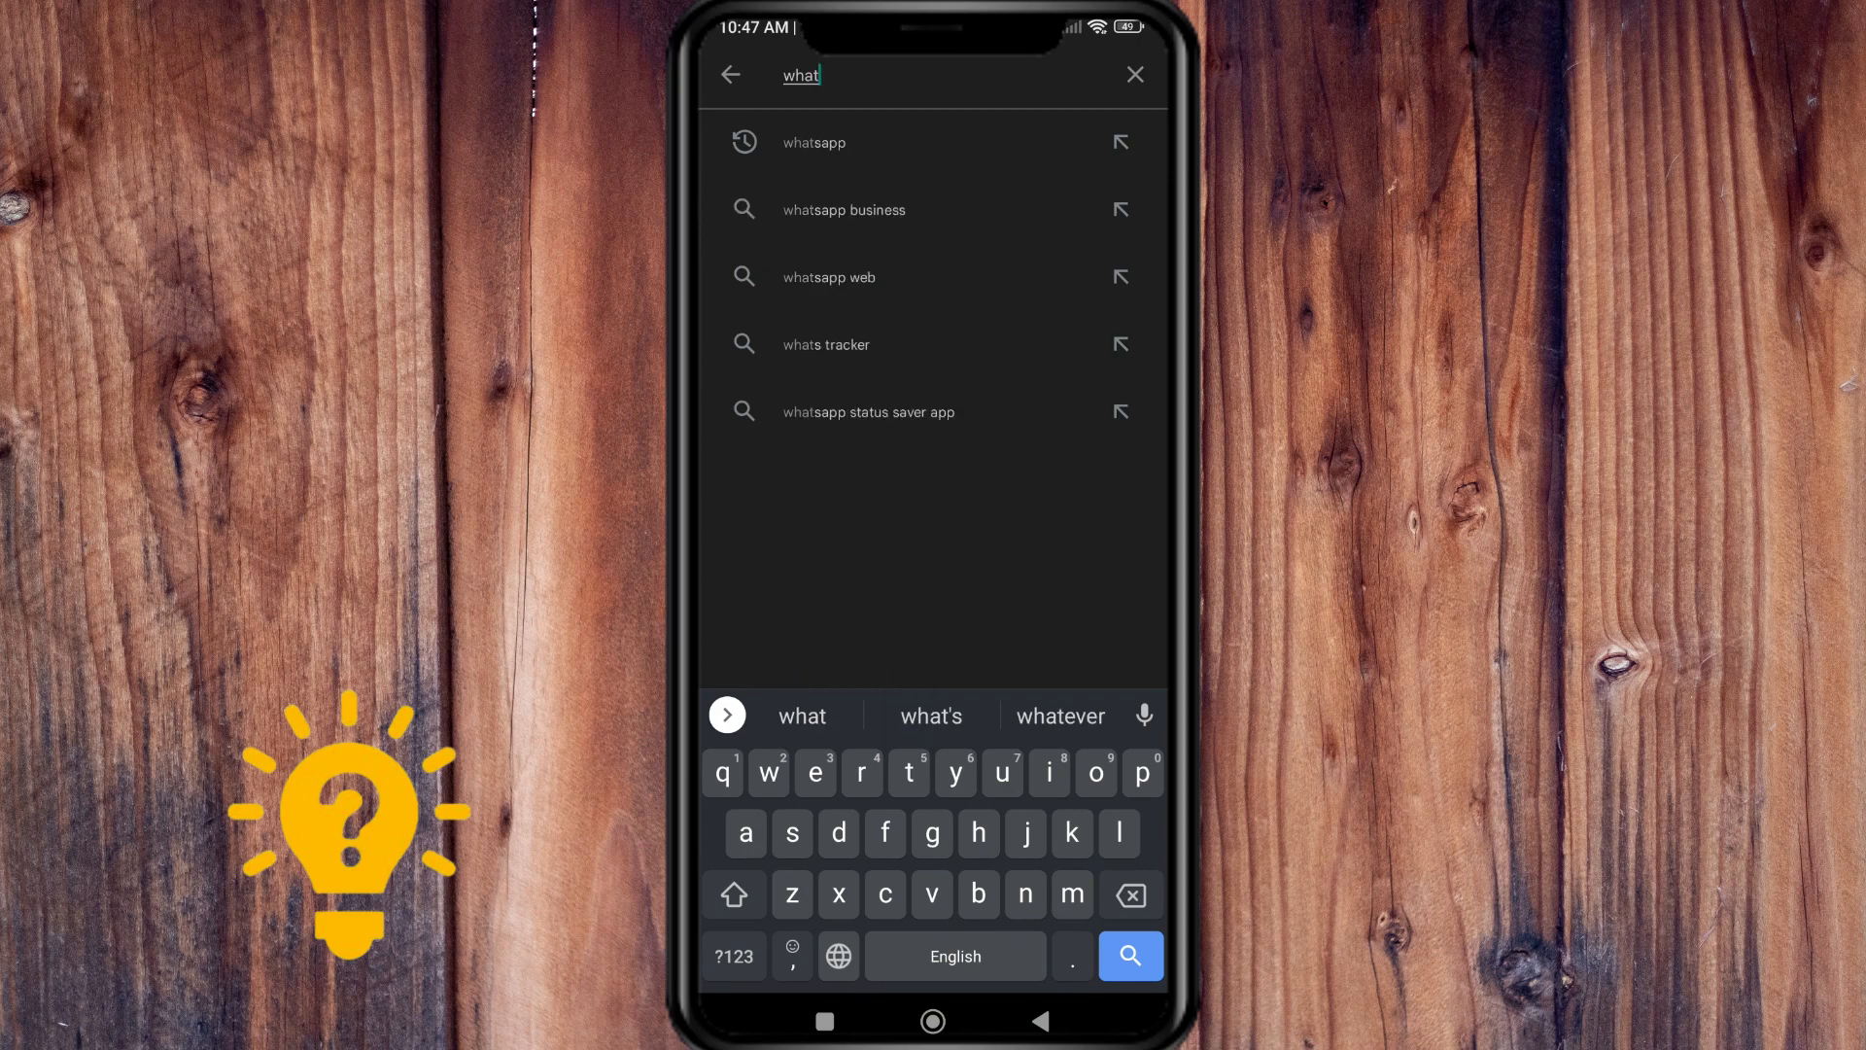
left_click(815, 142)
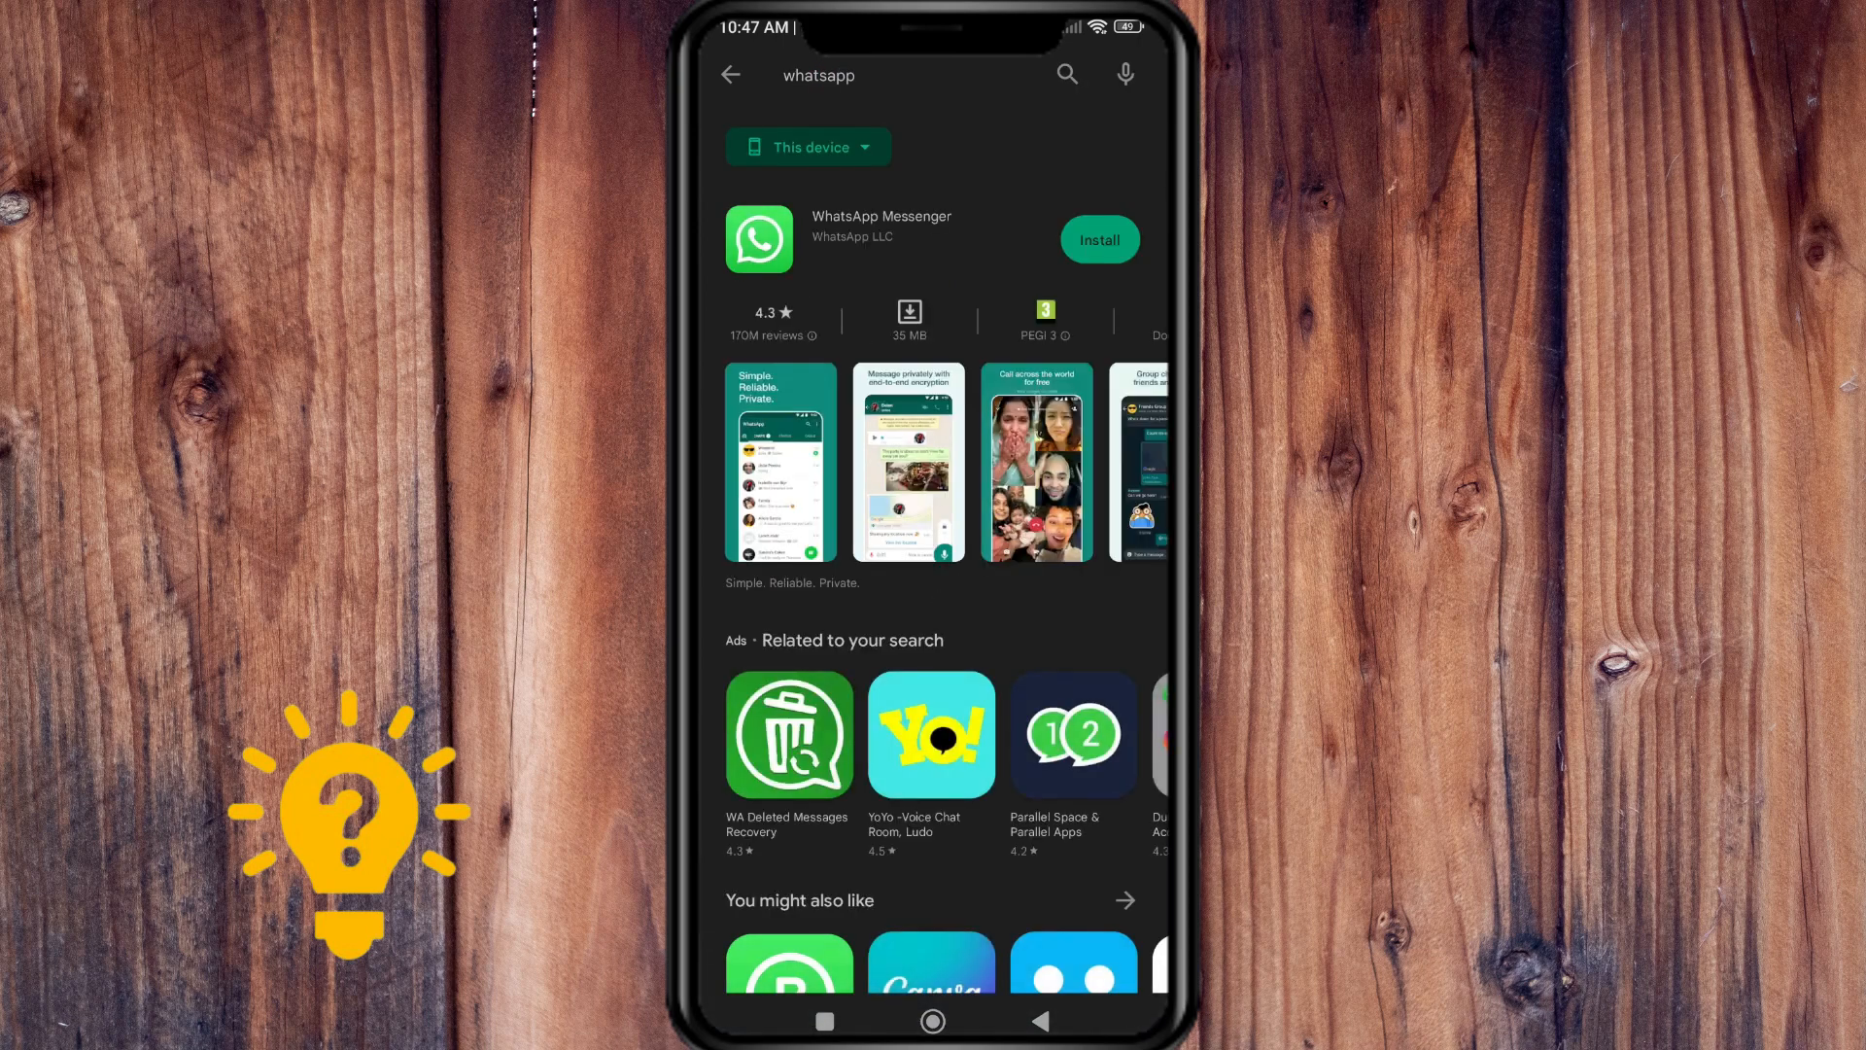
left_click(1097, 239)
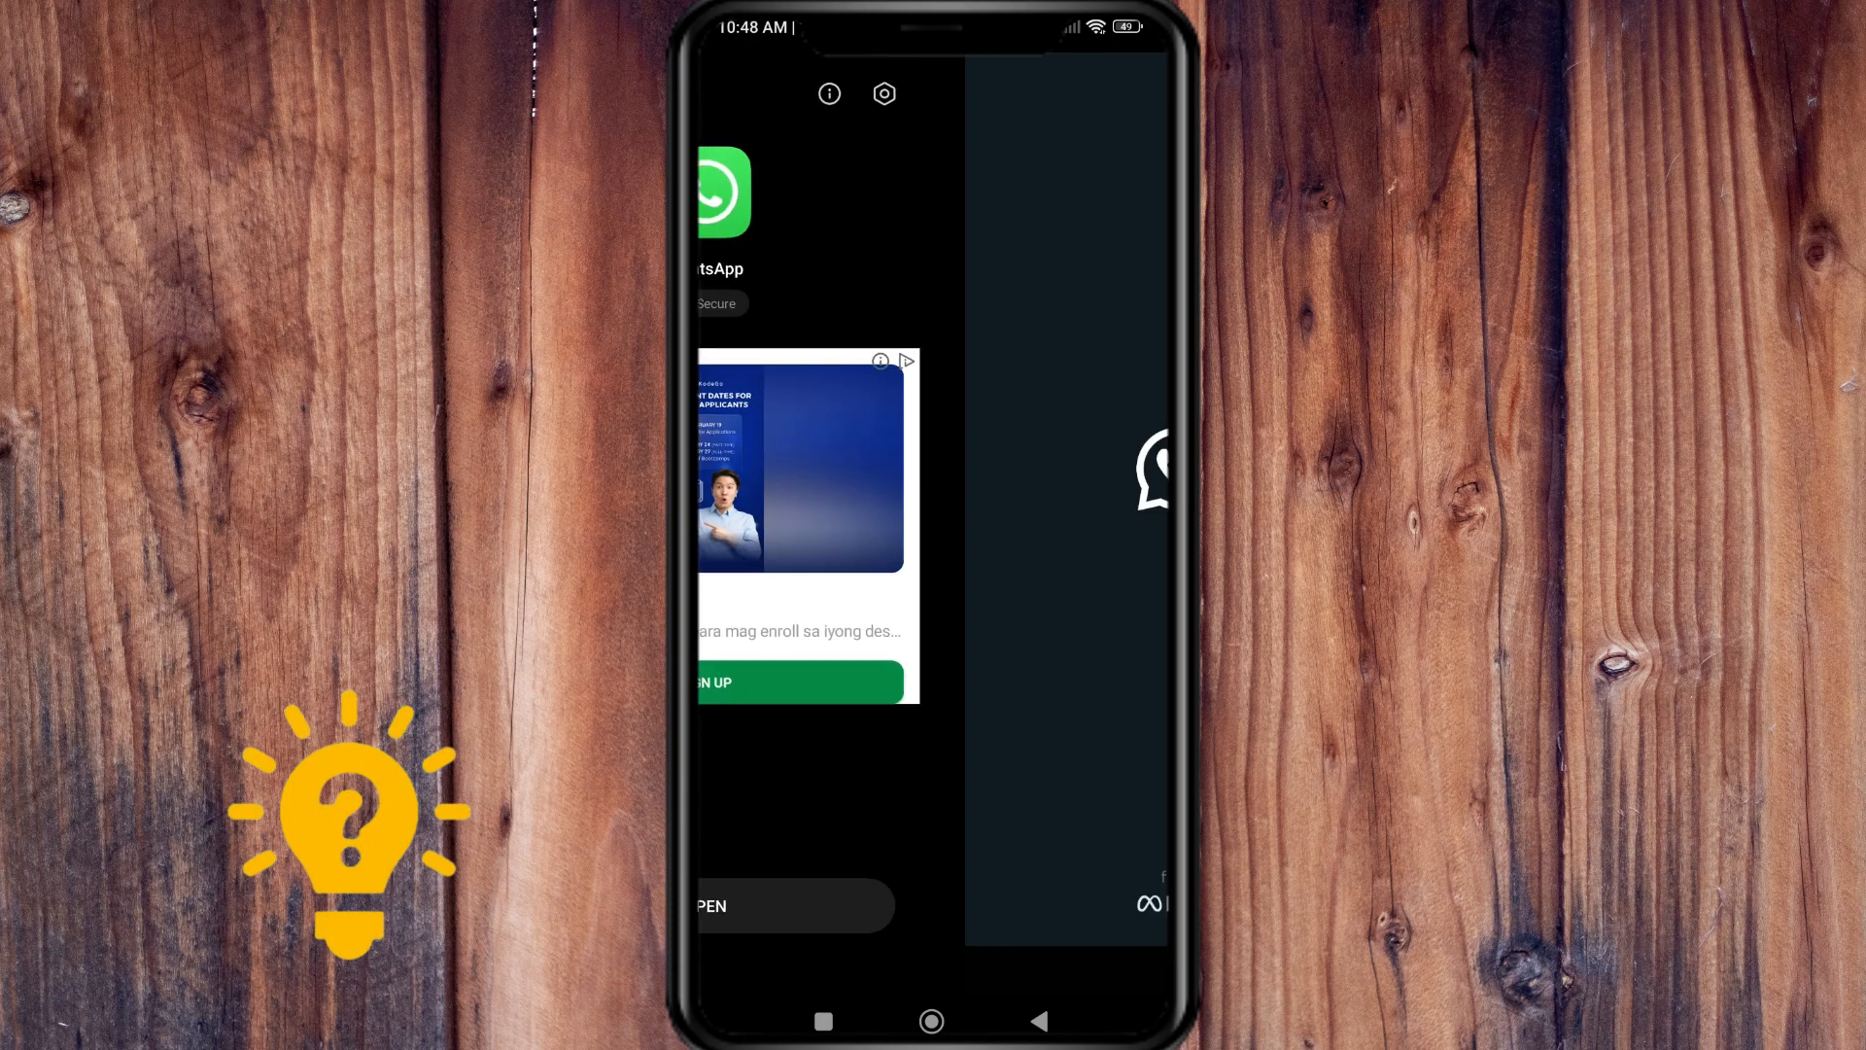
Launch WhatsApp, keep English as the language, and agree to the terms
left_click(791, 905)
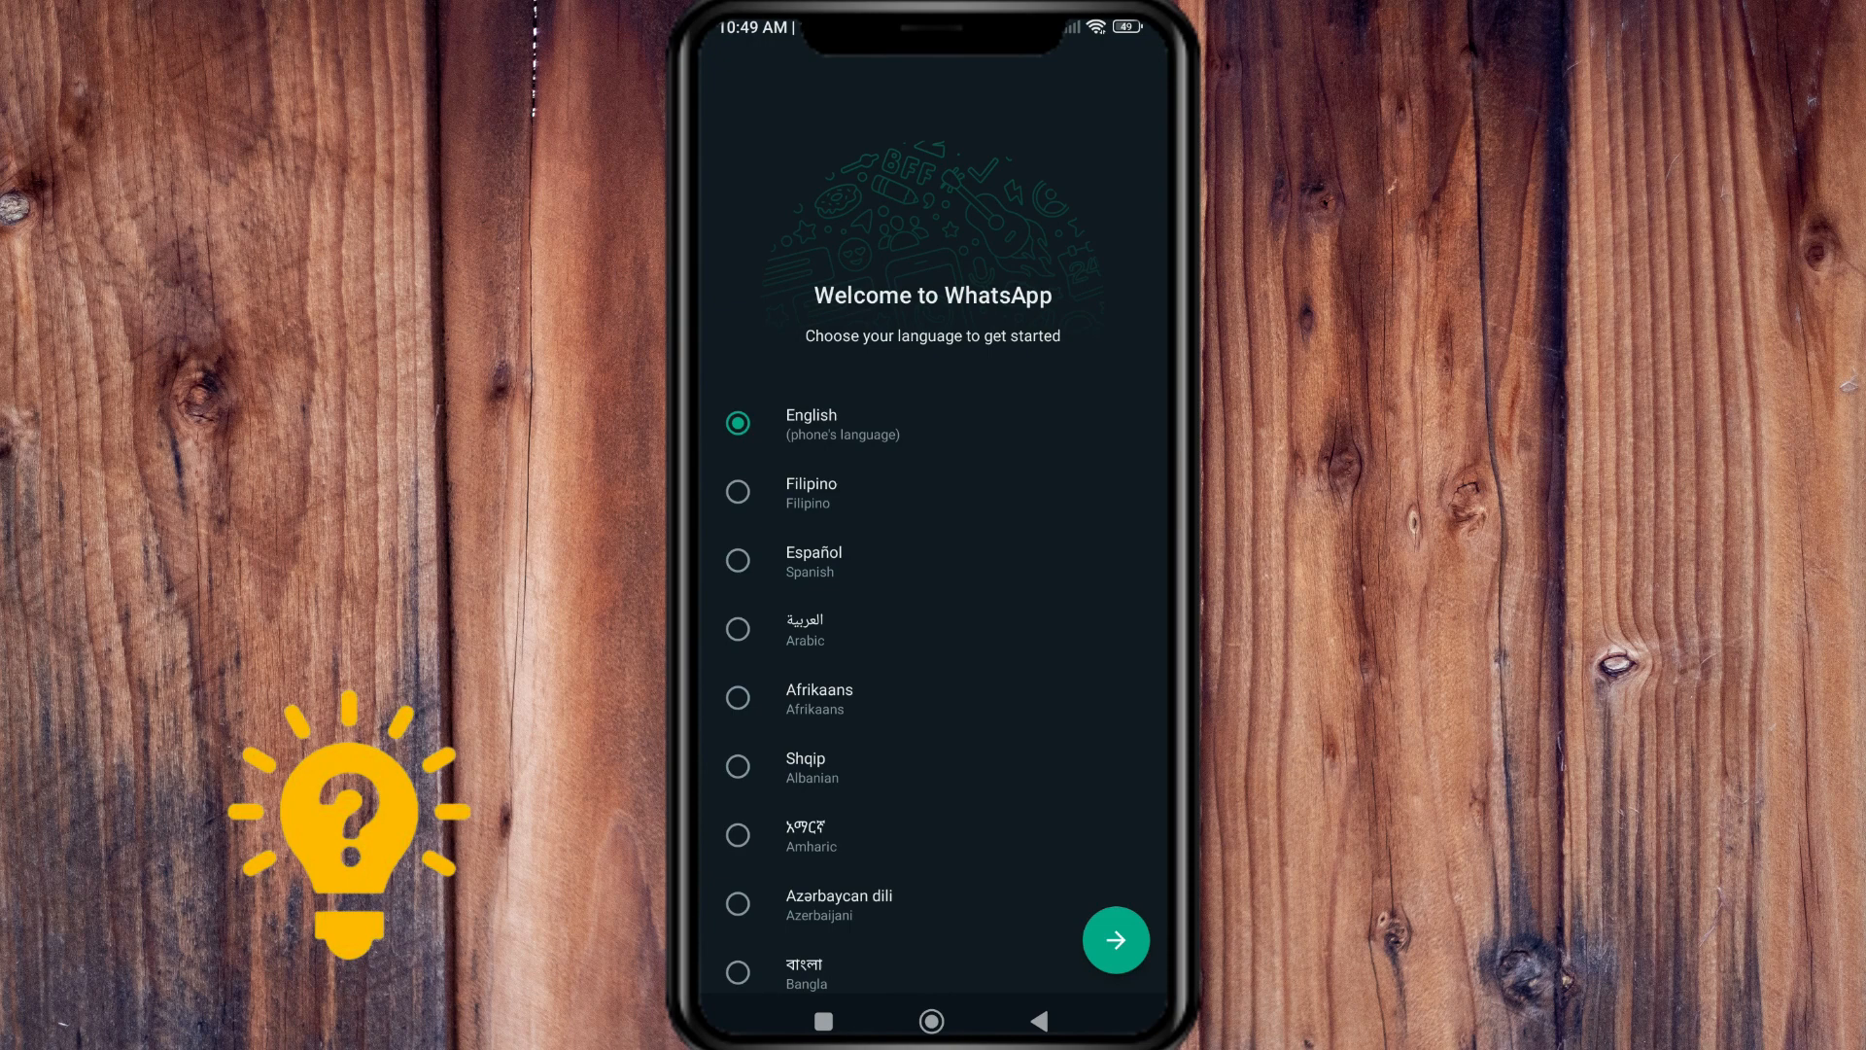
left_click(1113, 939)
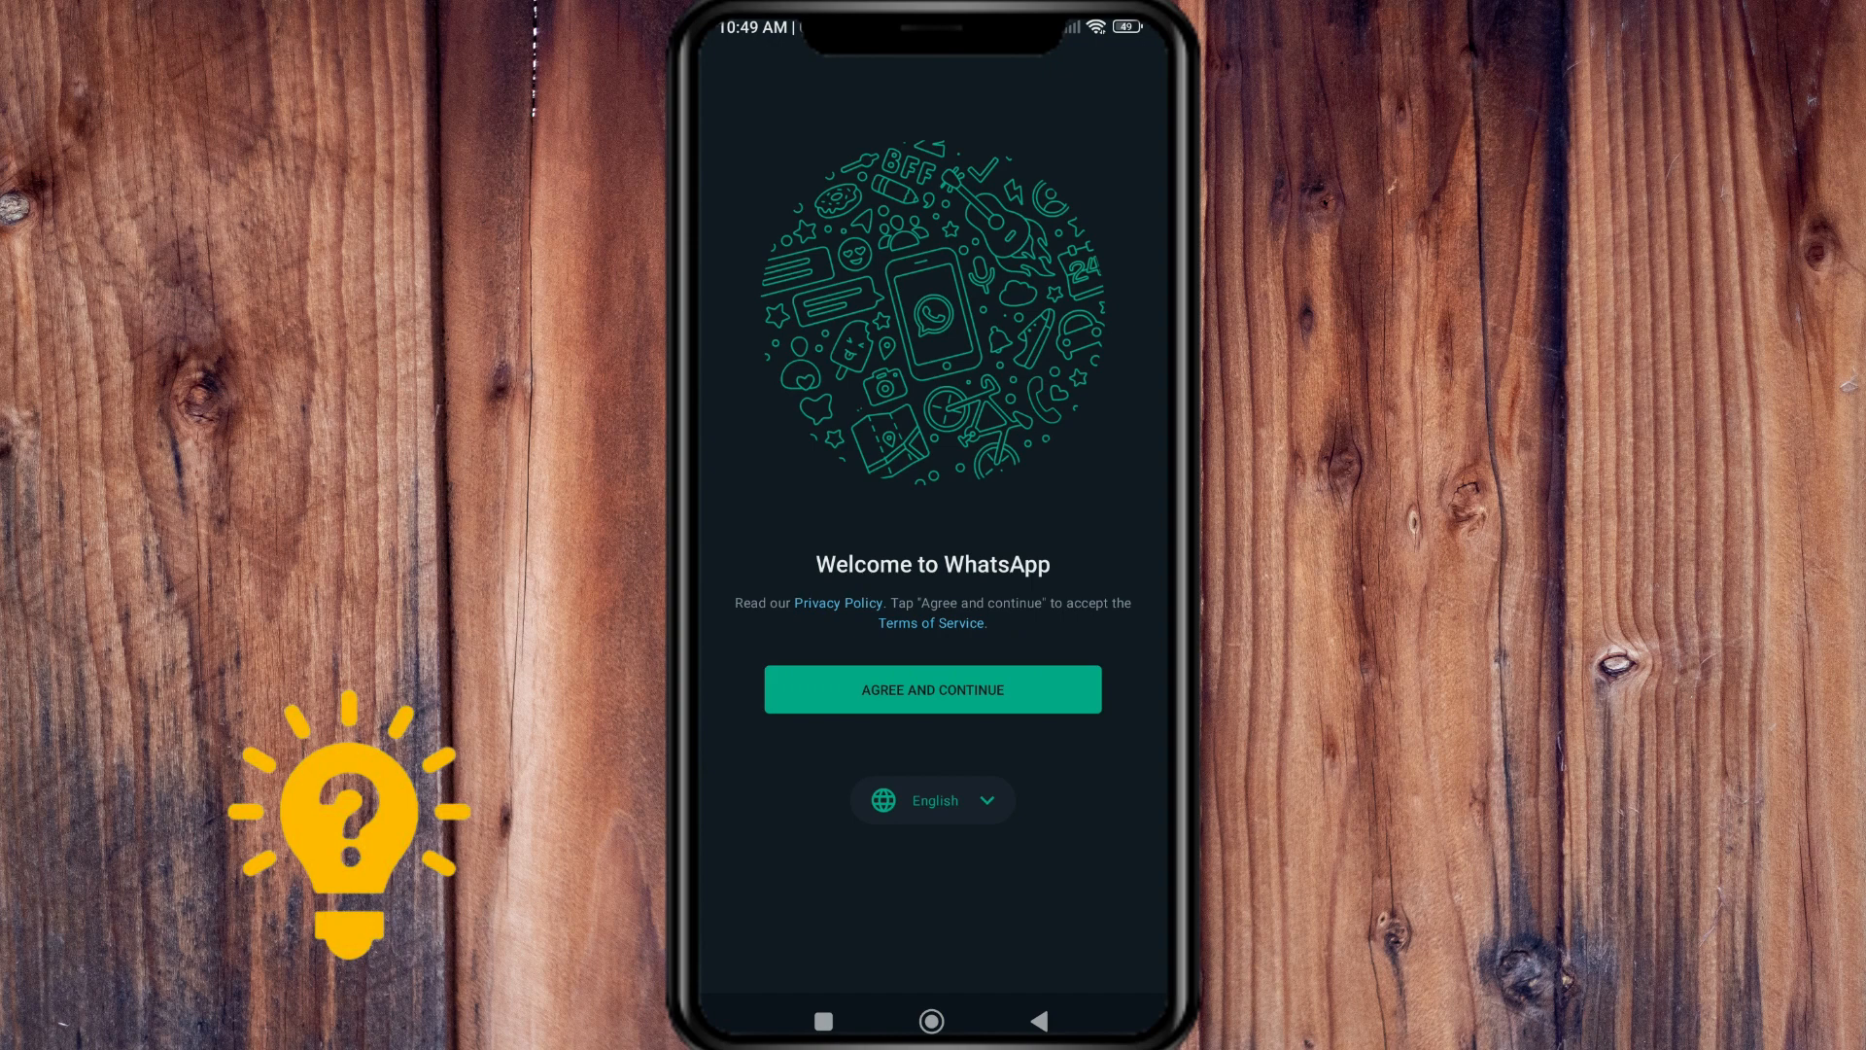
left_click(932, 689)
type("918 689")
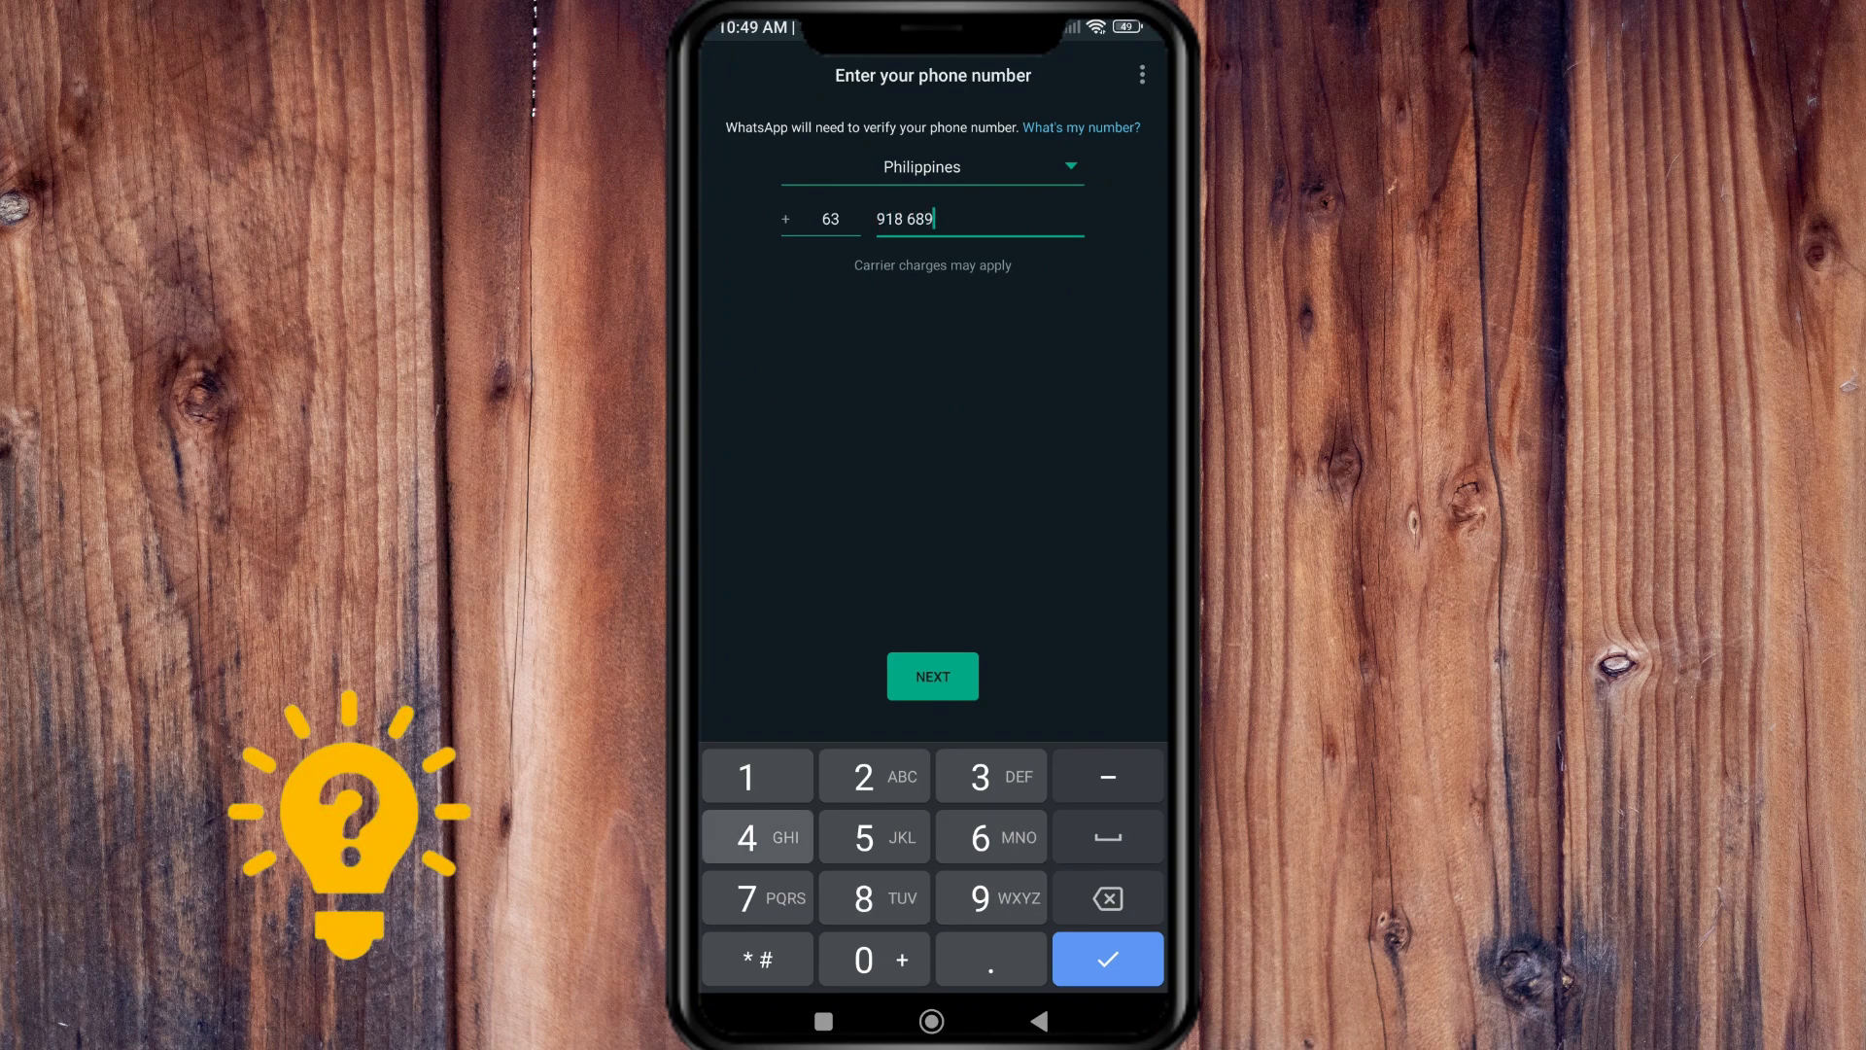
Submit and confirm the phone number, then enter the six-digit SMS verification code
left_click(932, 676)
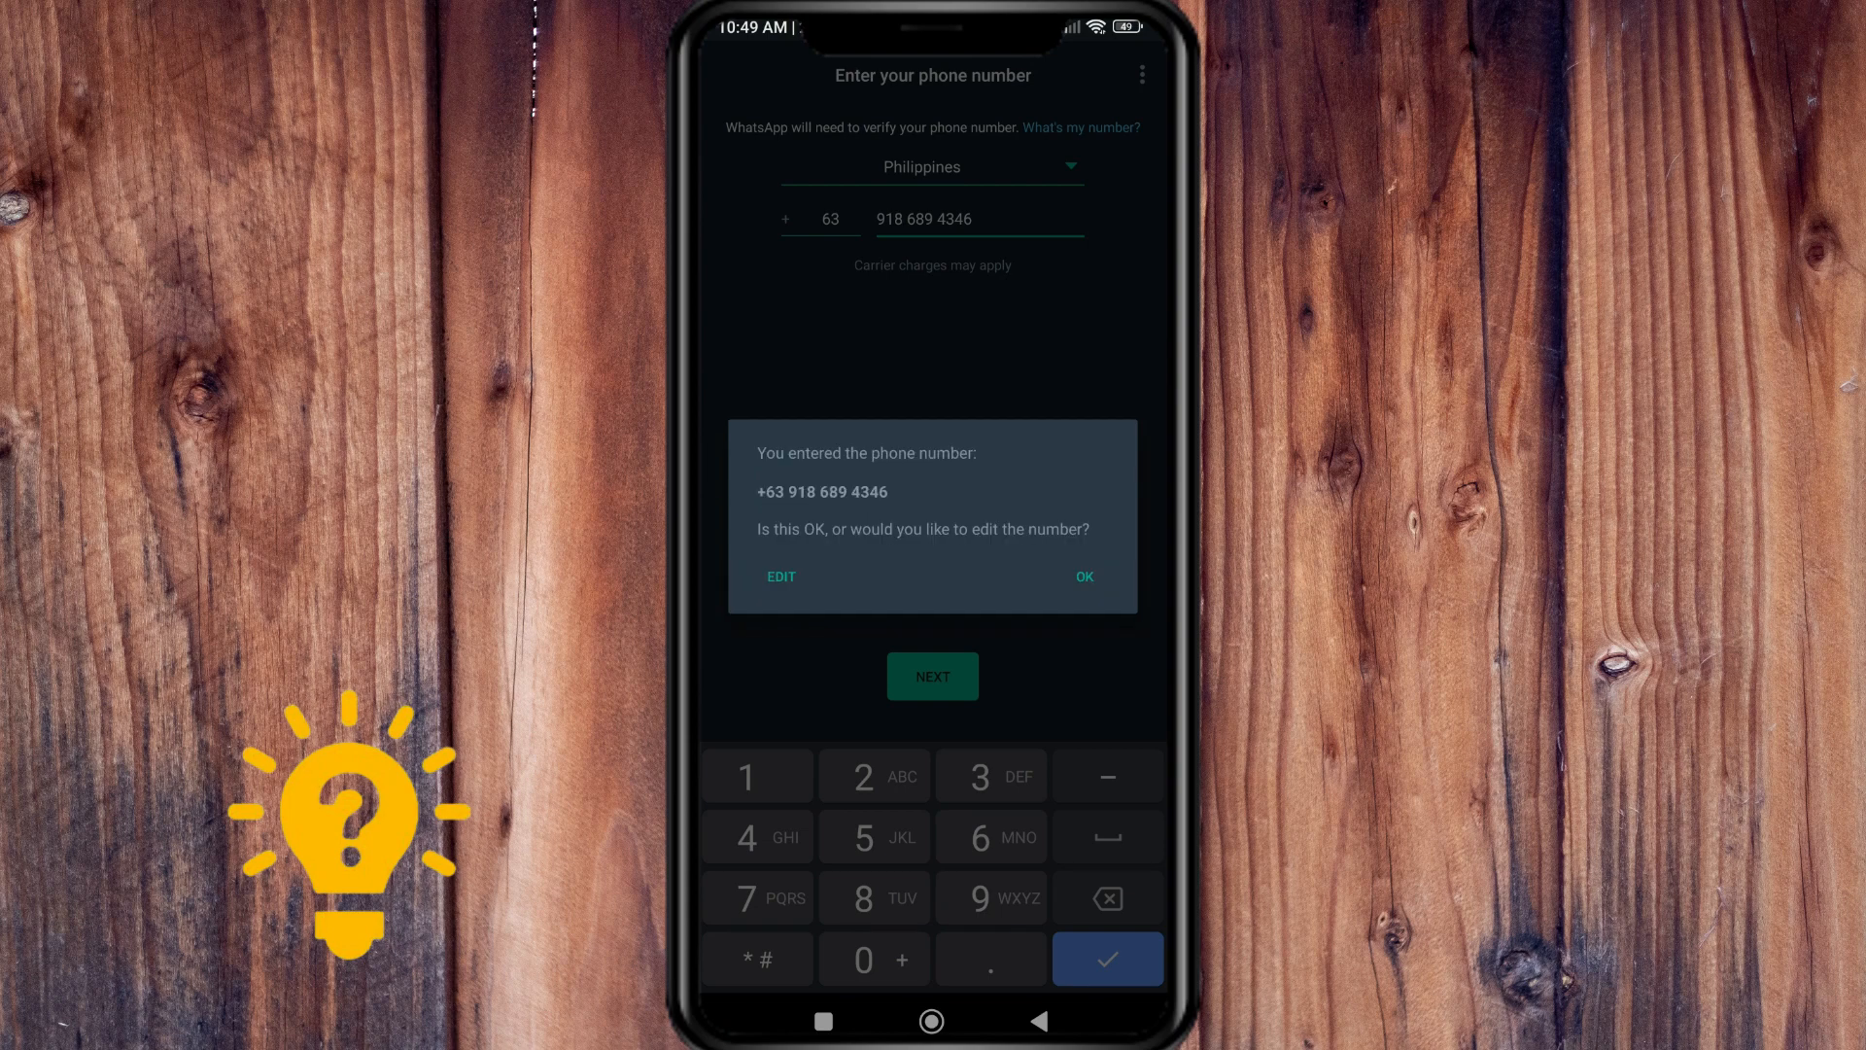
left_click(1082, 576)
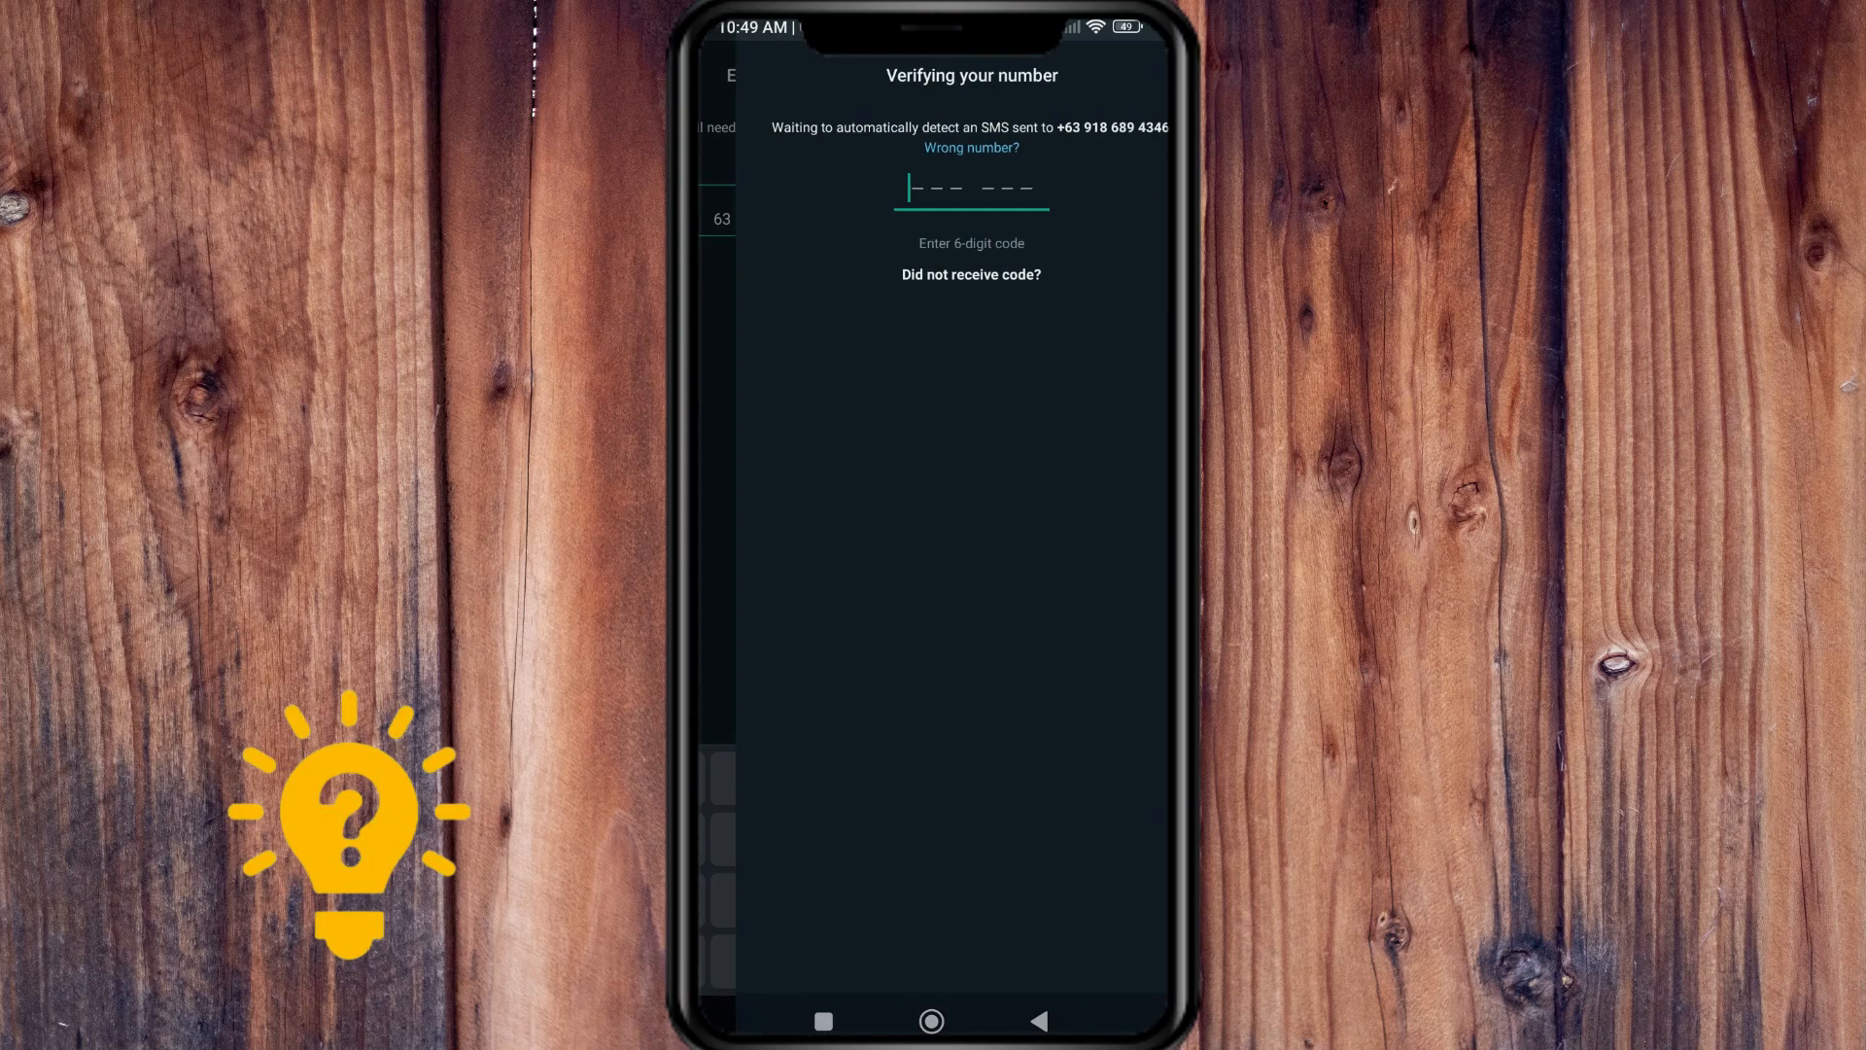
left_click(970, 188)
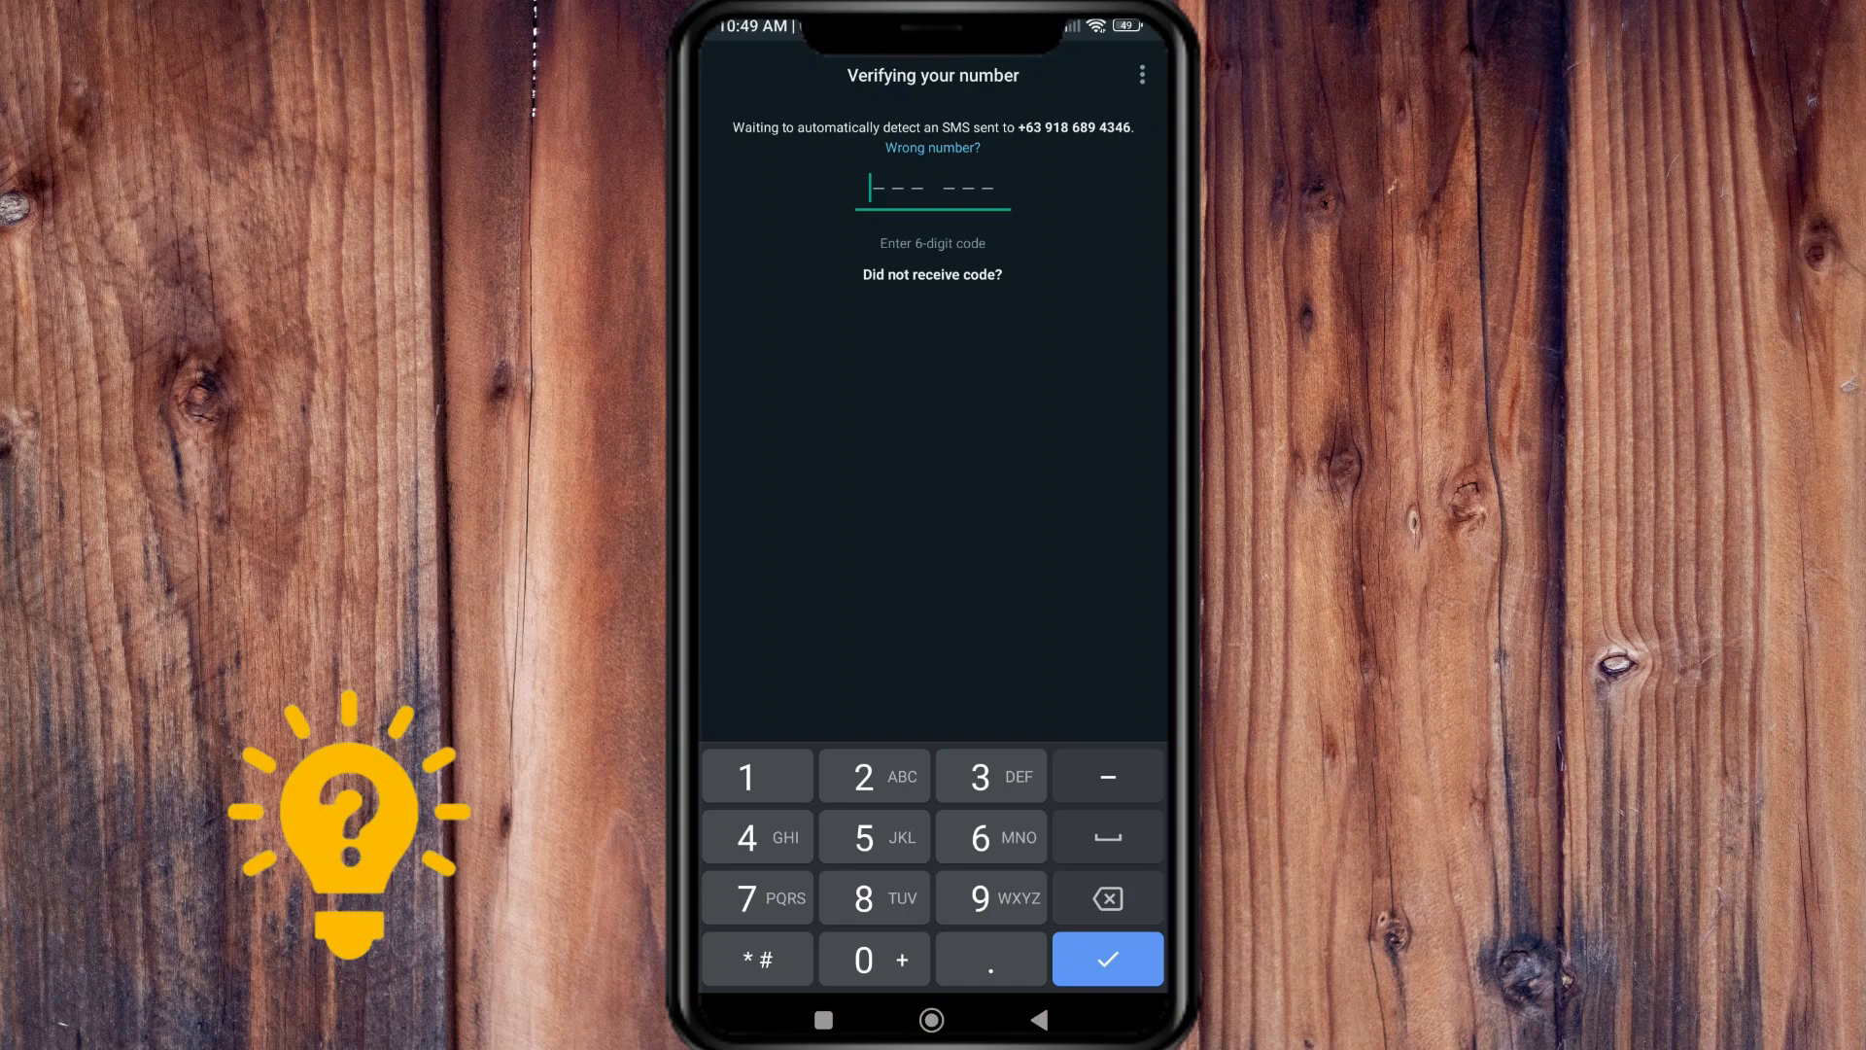
left_click(1106, 958)
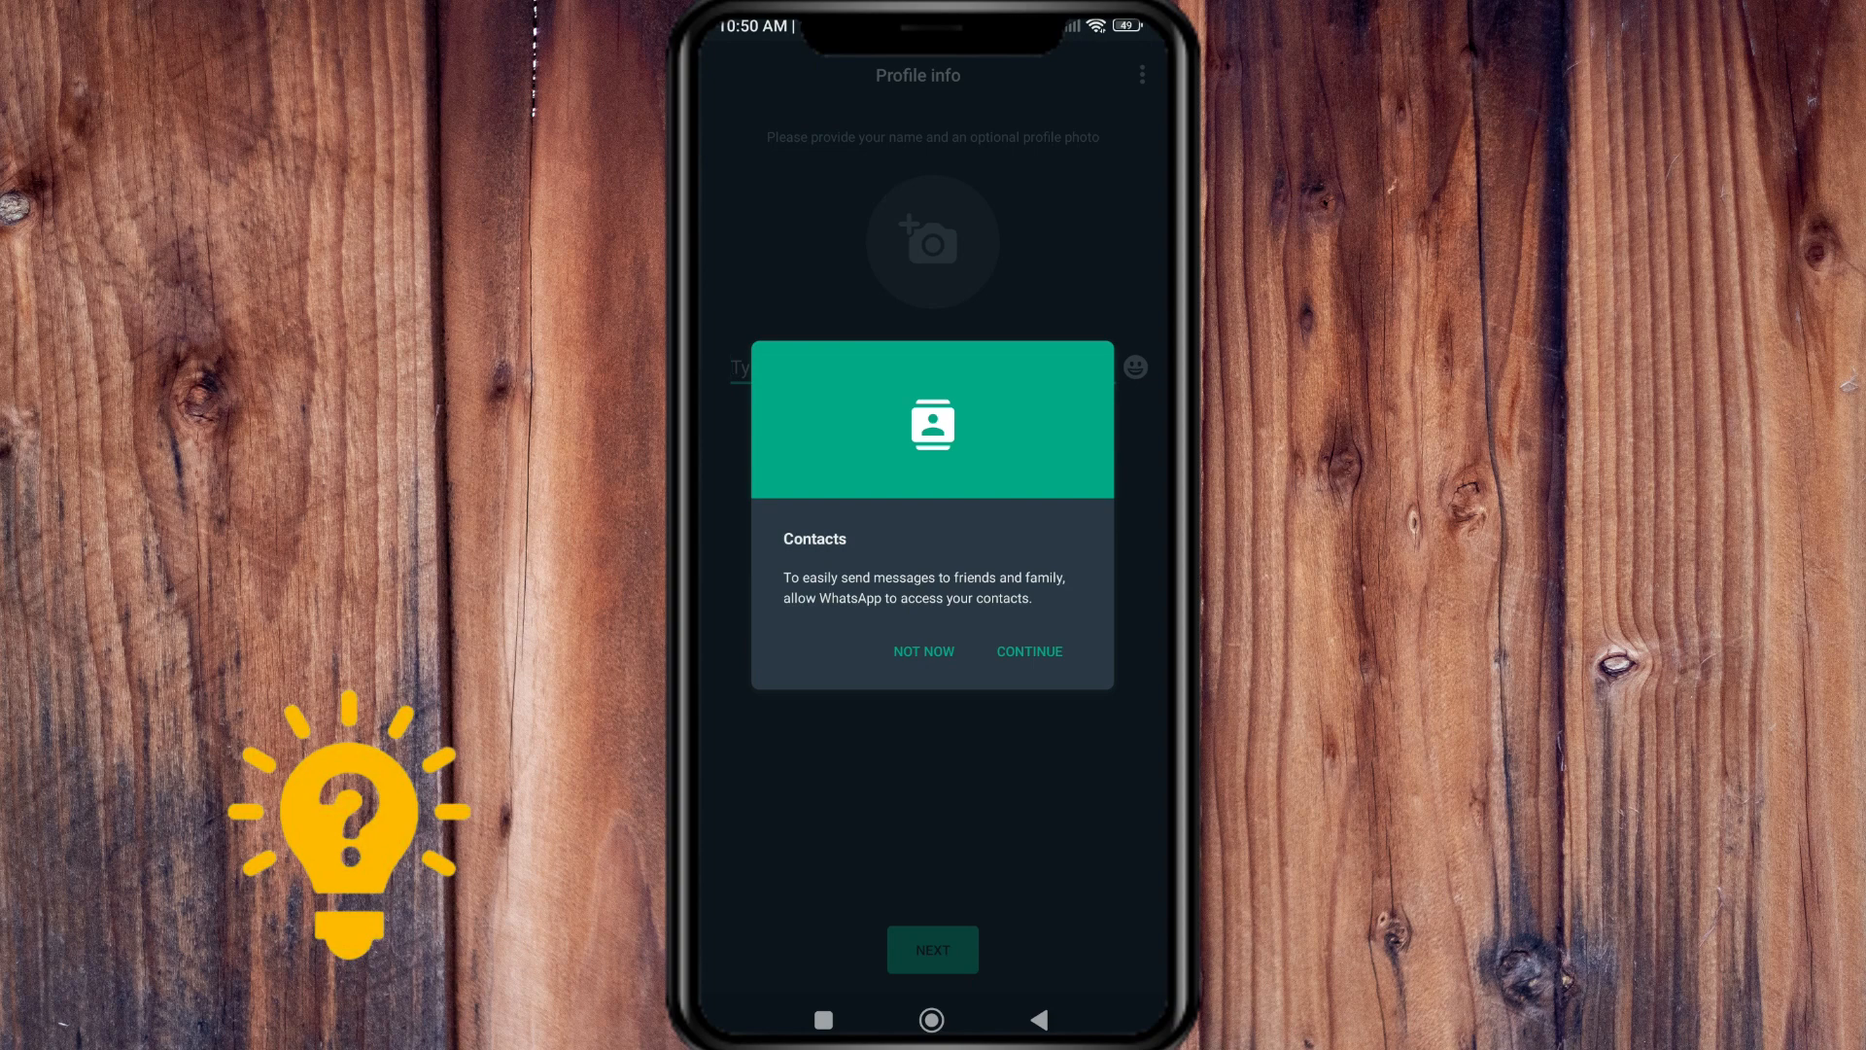
Answer the contacts prompt, restore the Google Drive chat backup, and finish profile info
left_click(1027, 651)
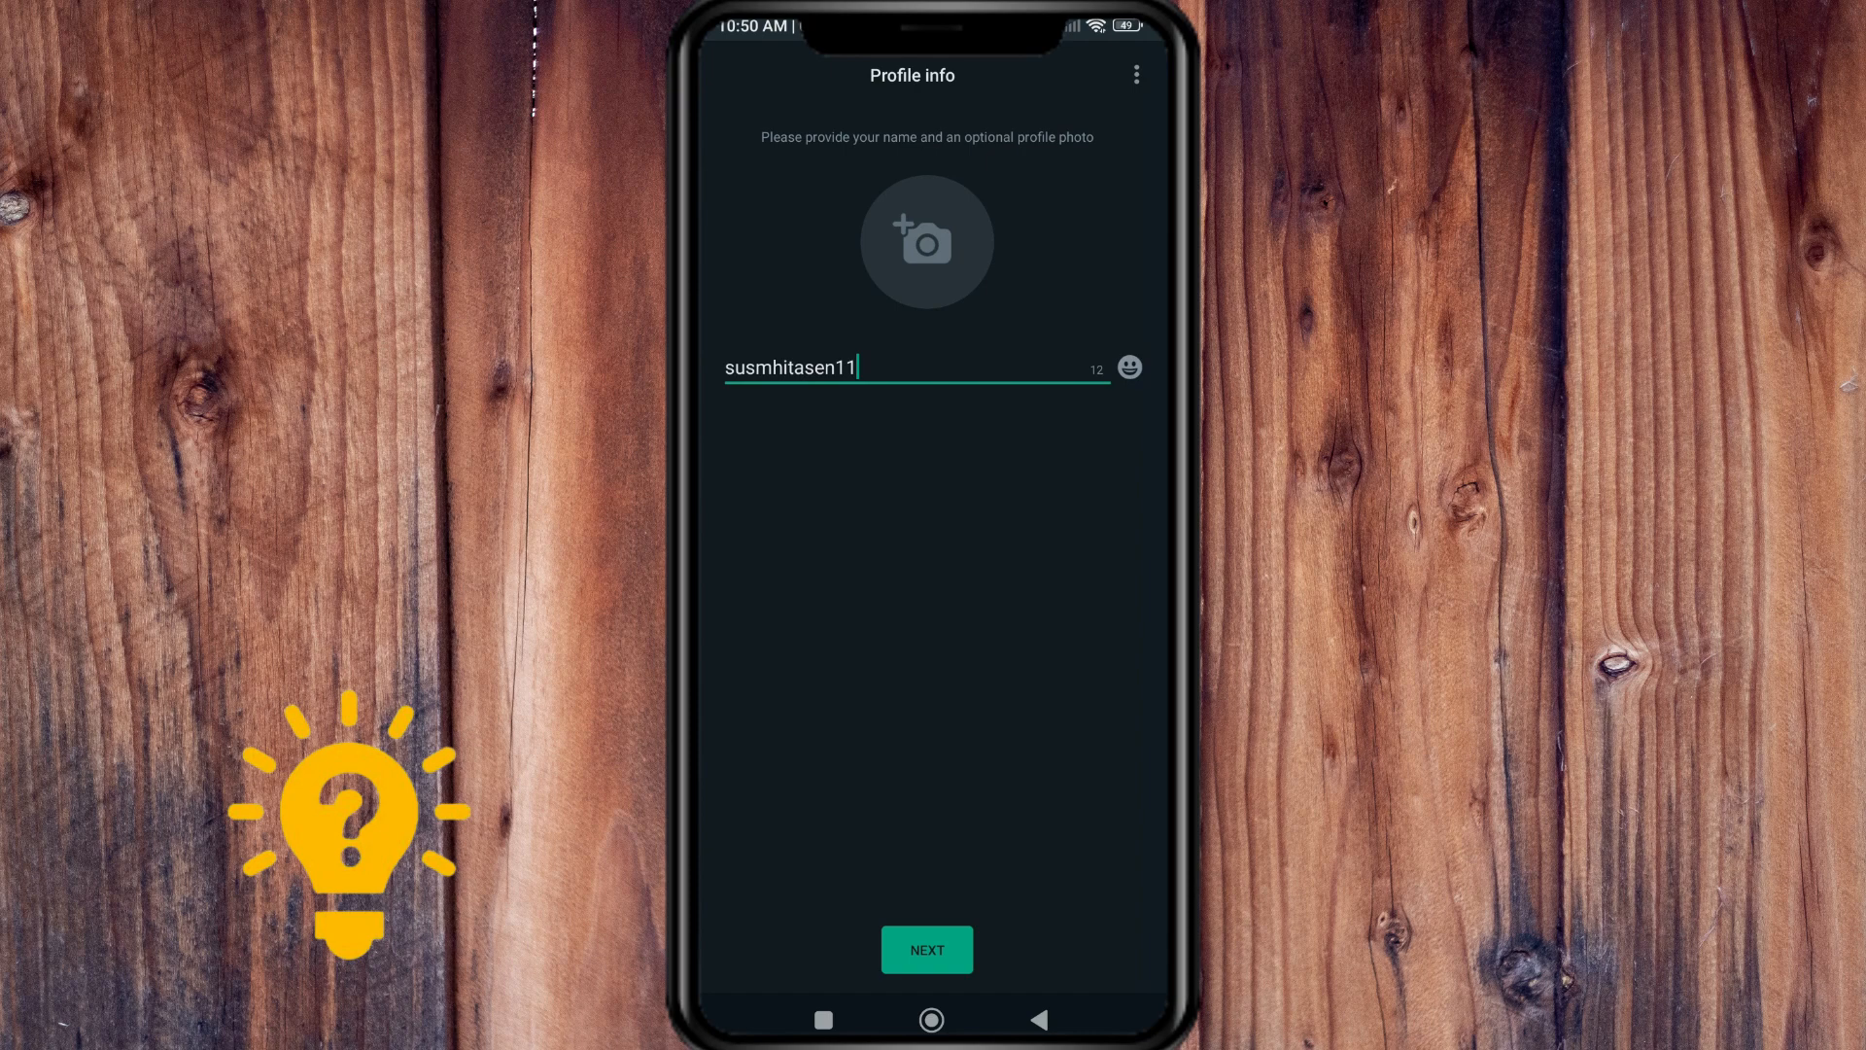
left_click(927, 950)
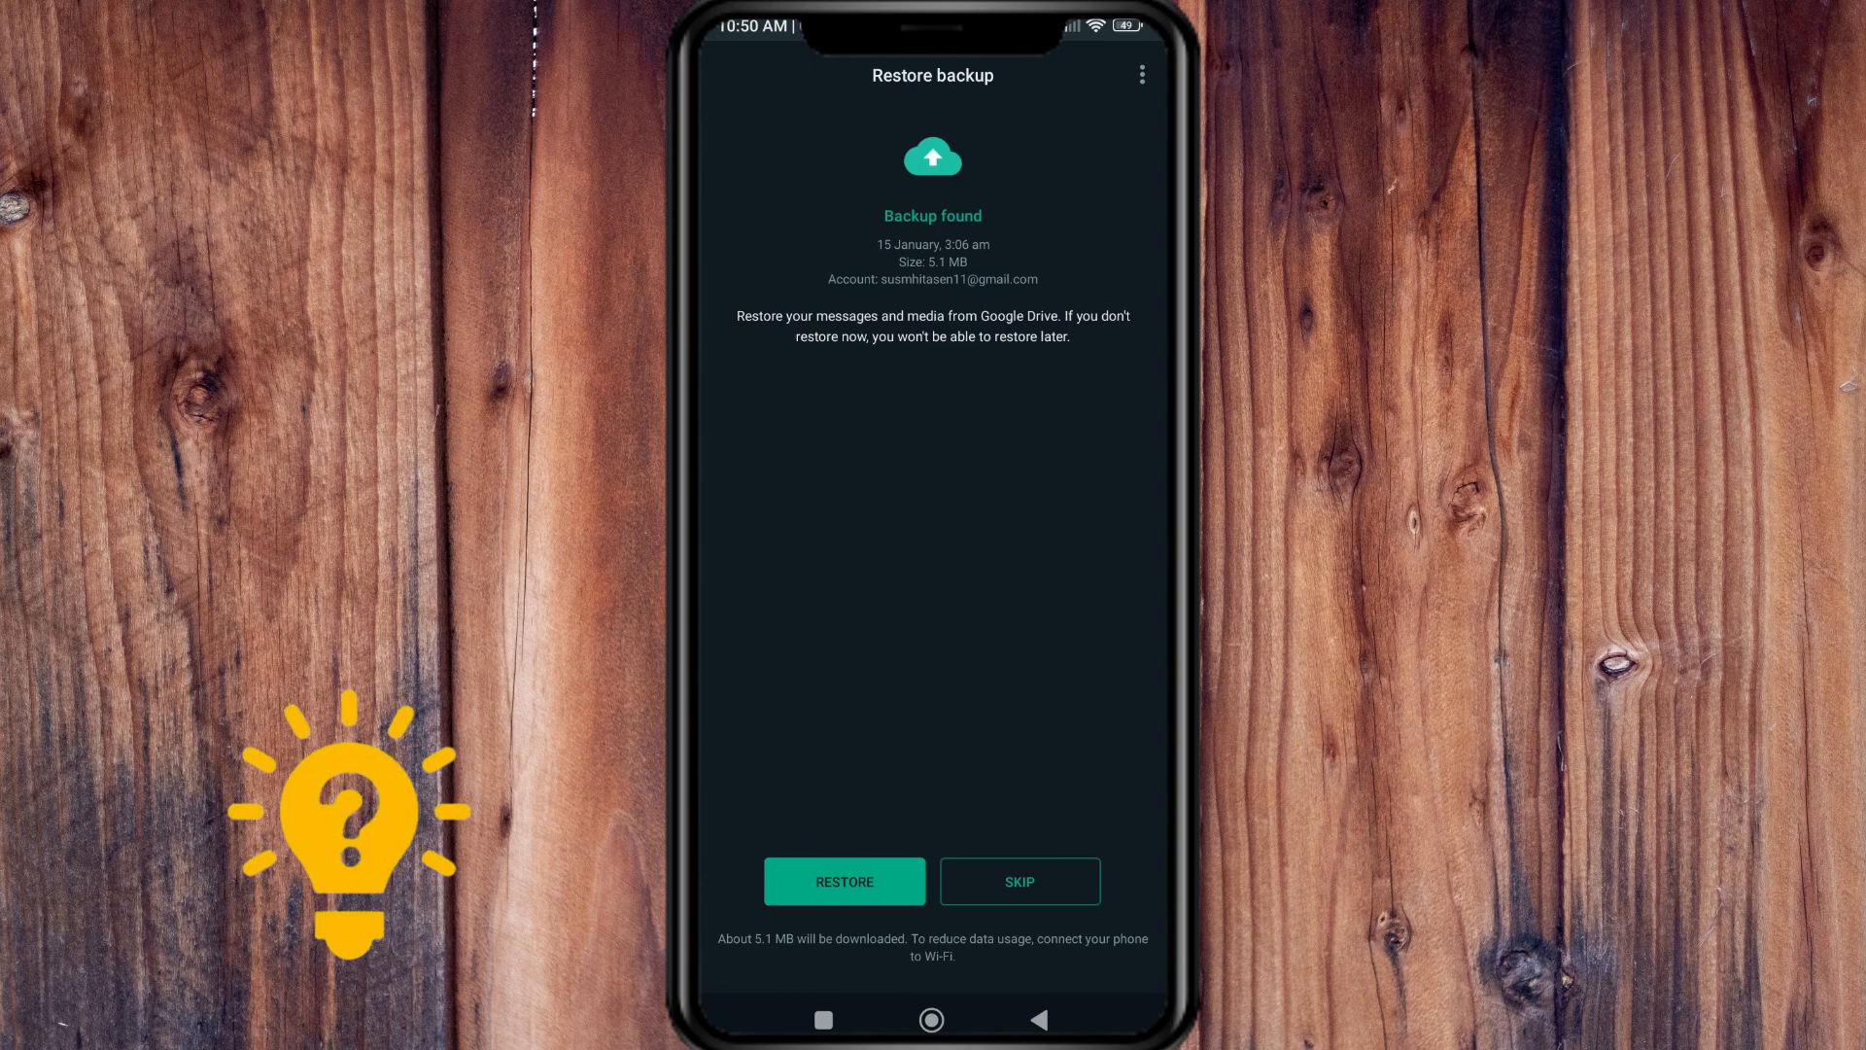
left_click(843, 880)
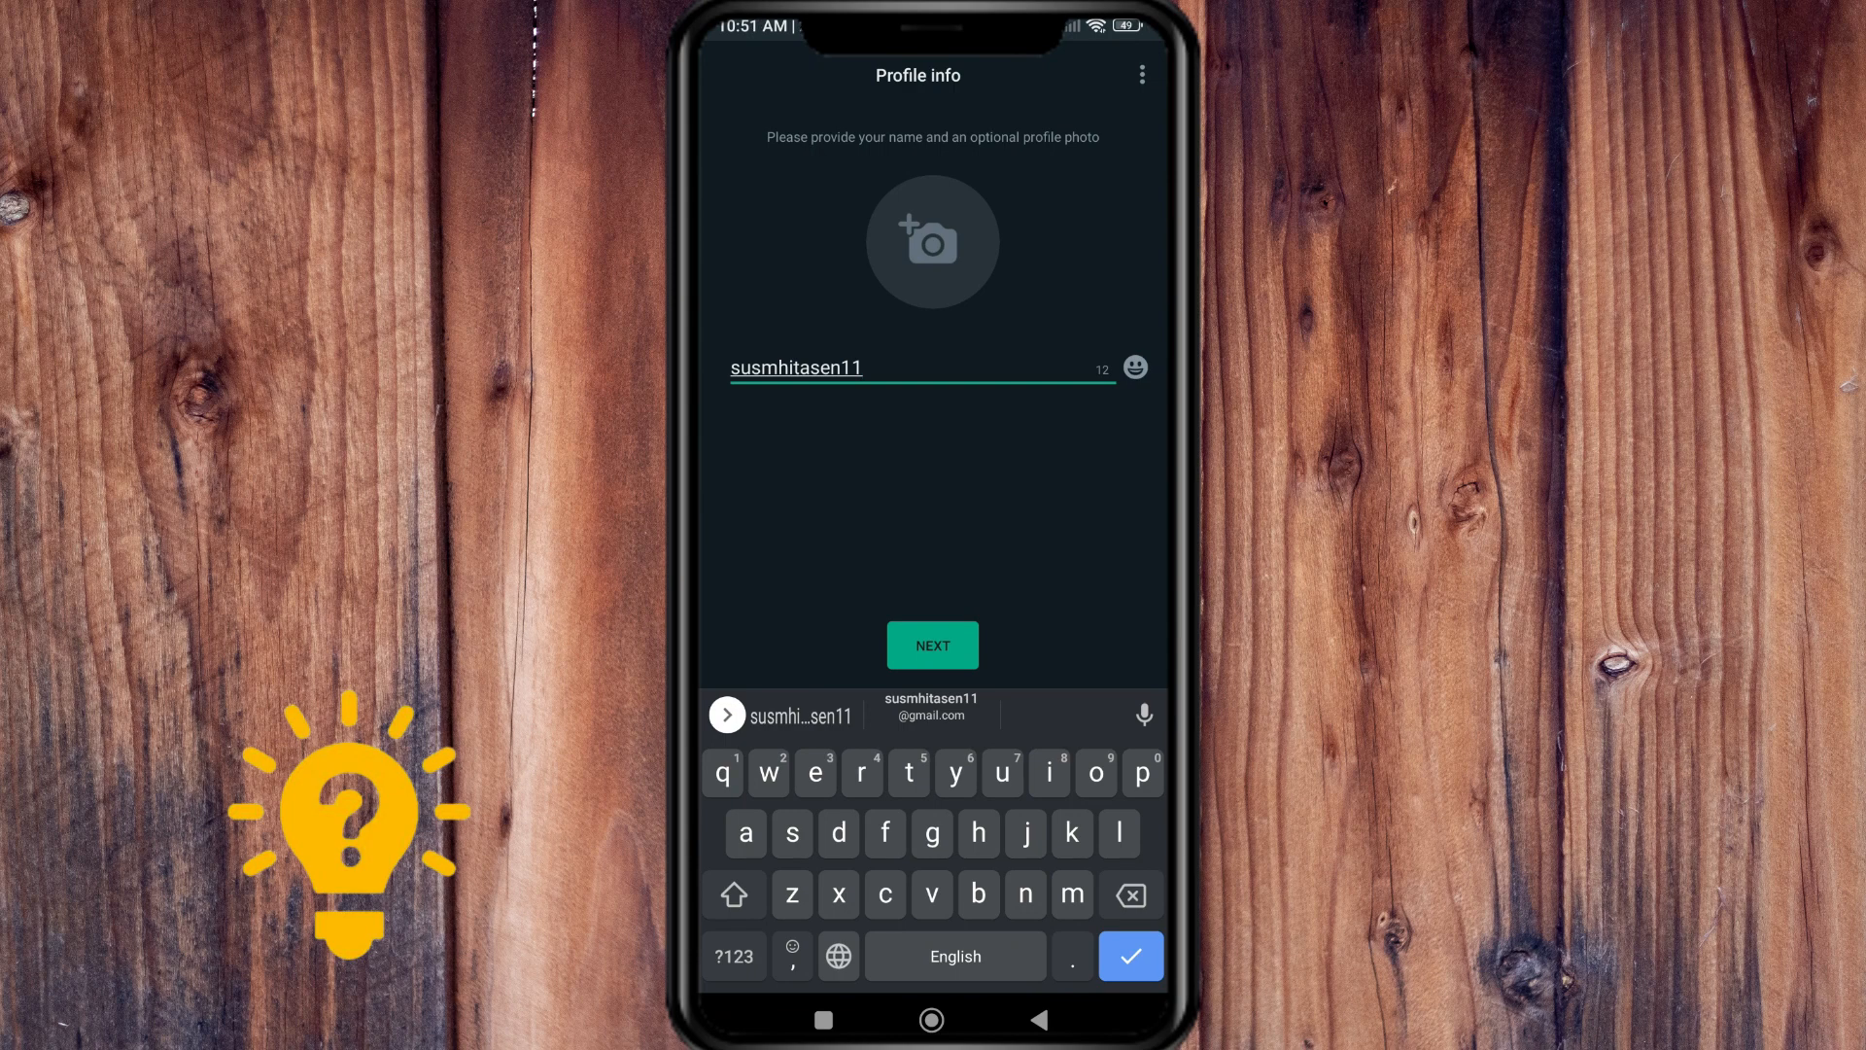
left_click(932, 645)
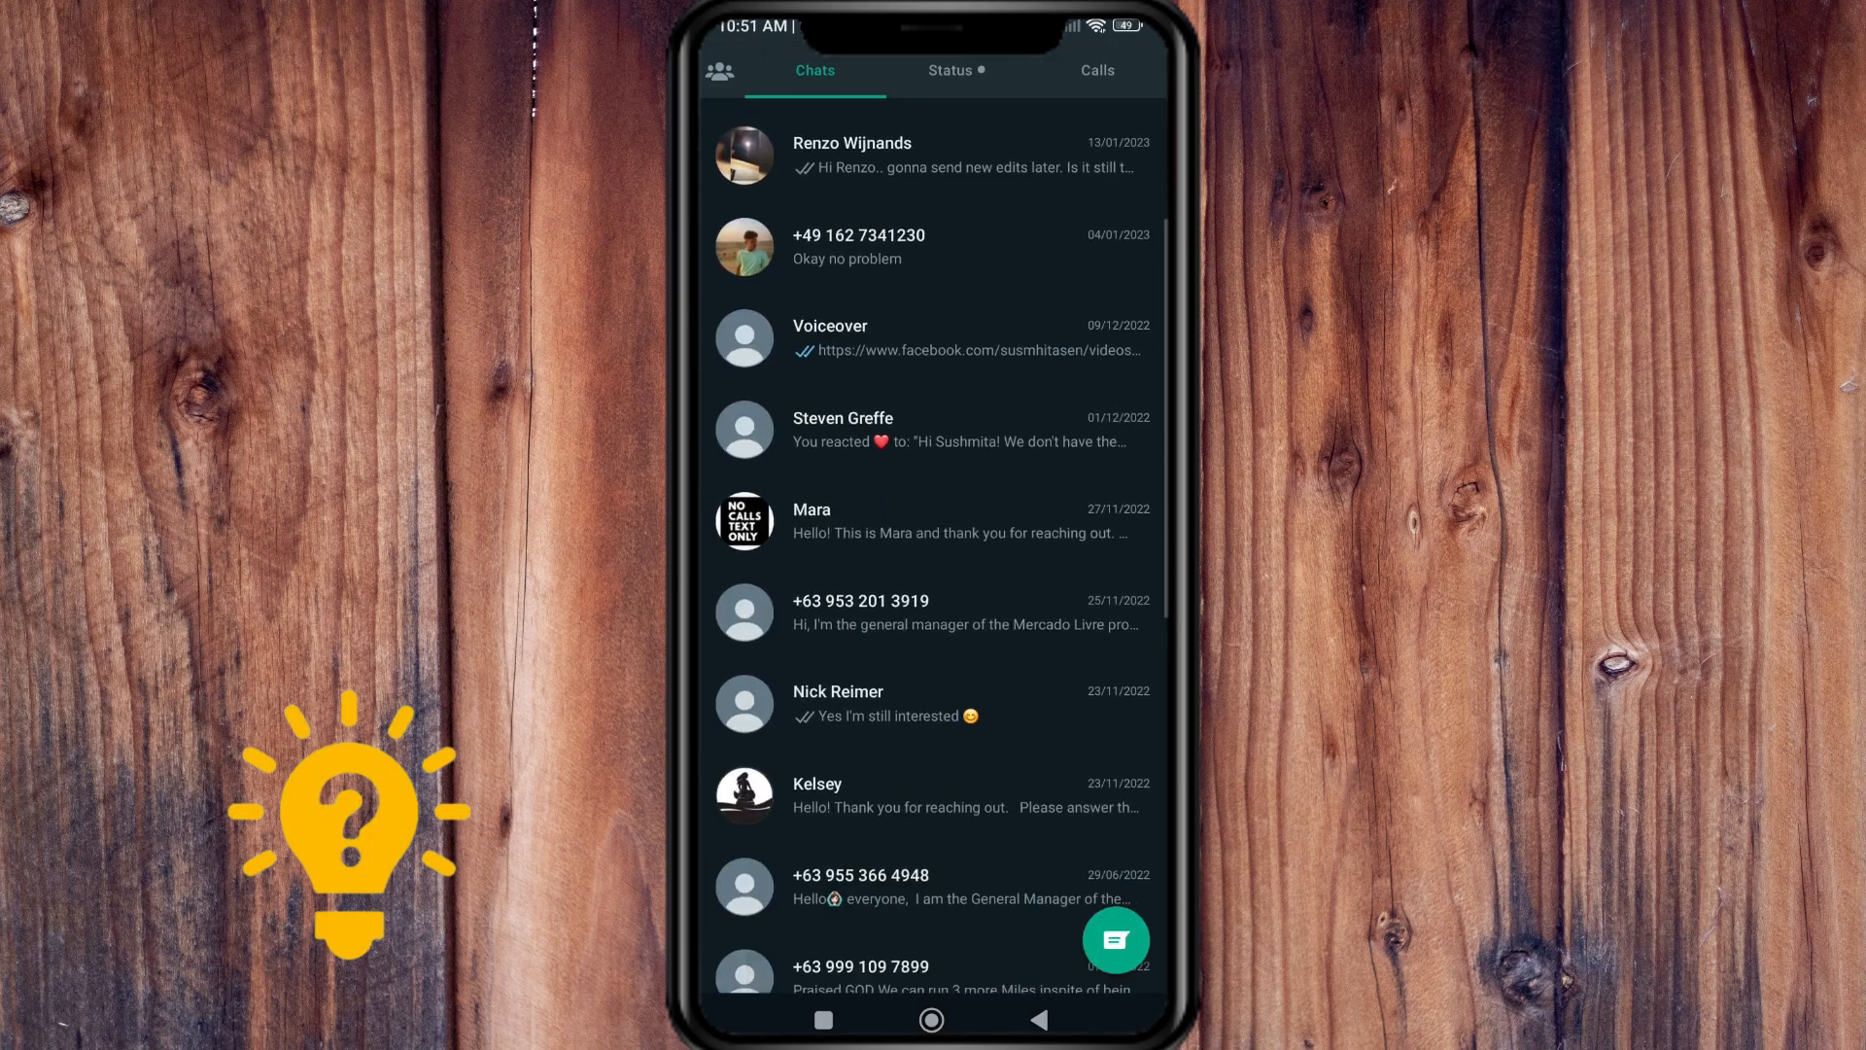
Check WhatsApp shows as installed in Play Store, then go to the home screen
scroll("down", 3)
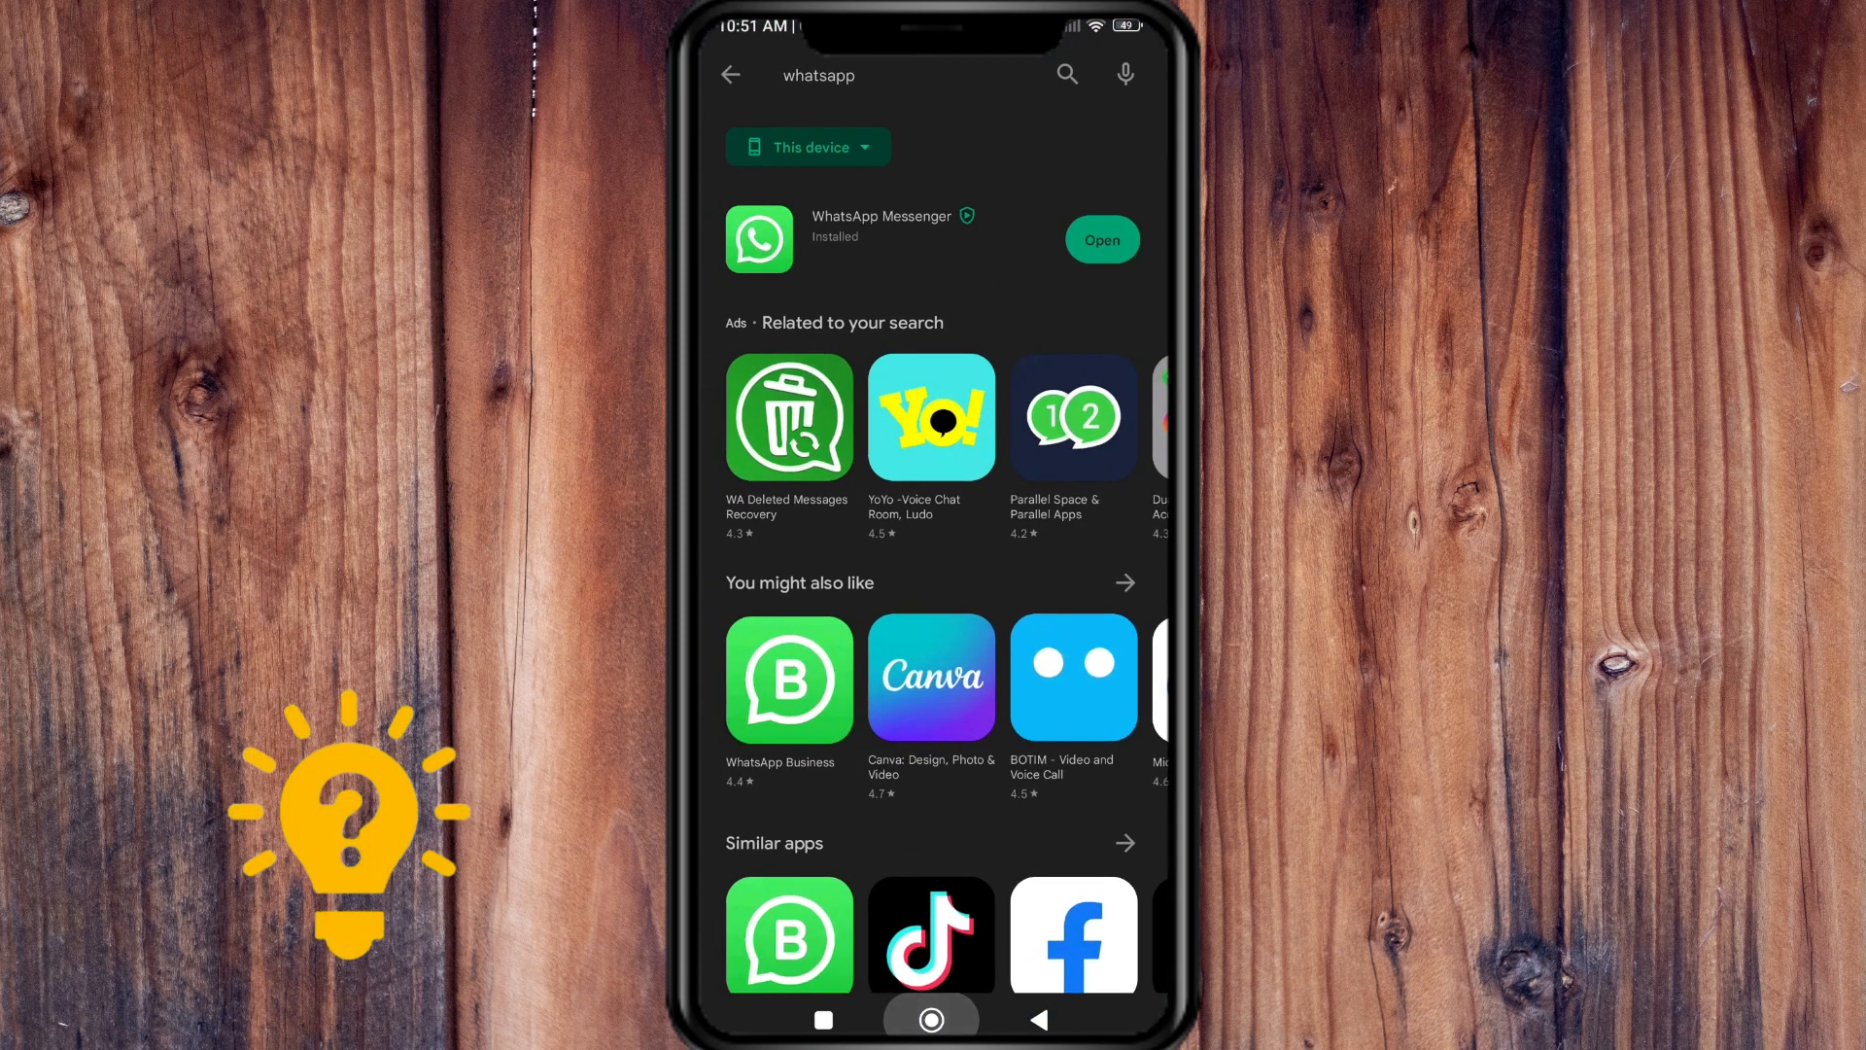
left_click(932, 1019)
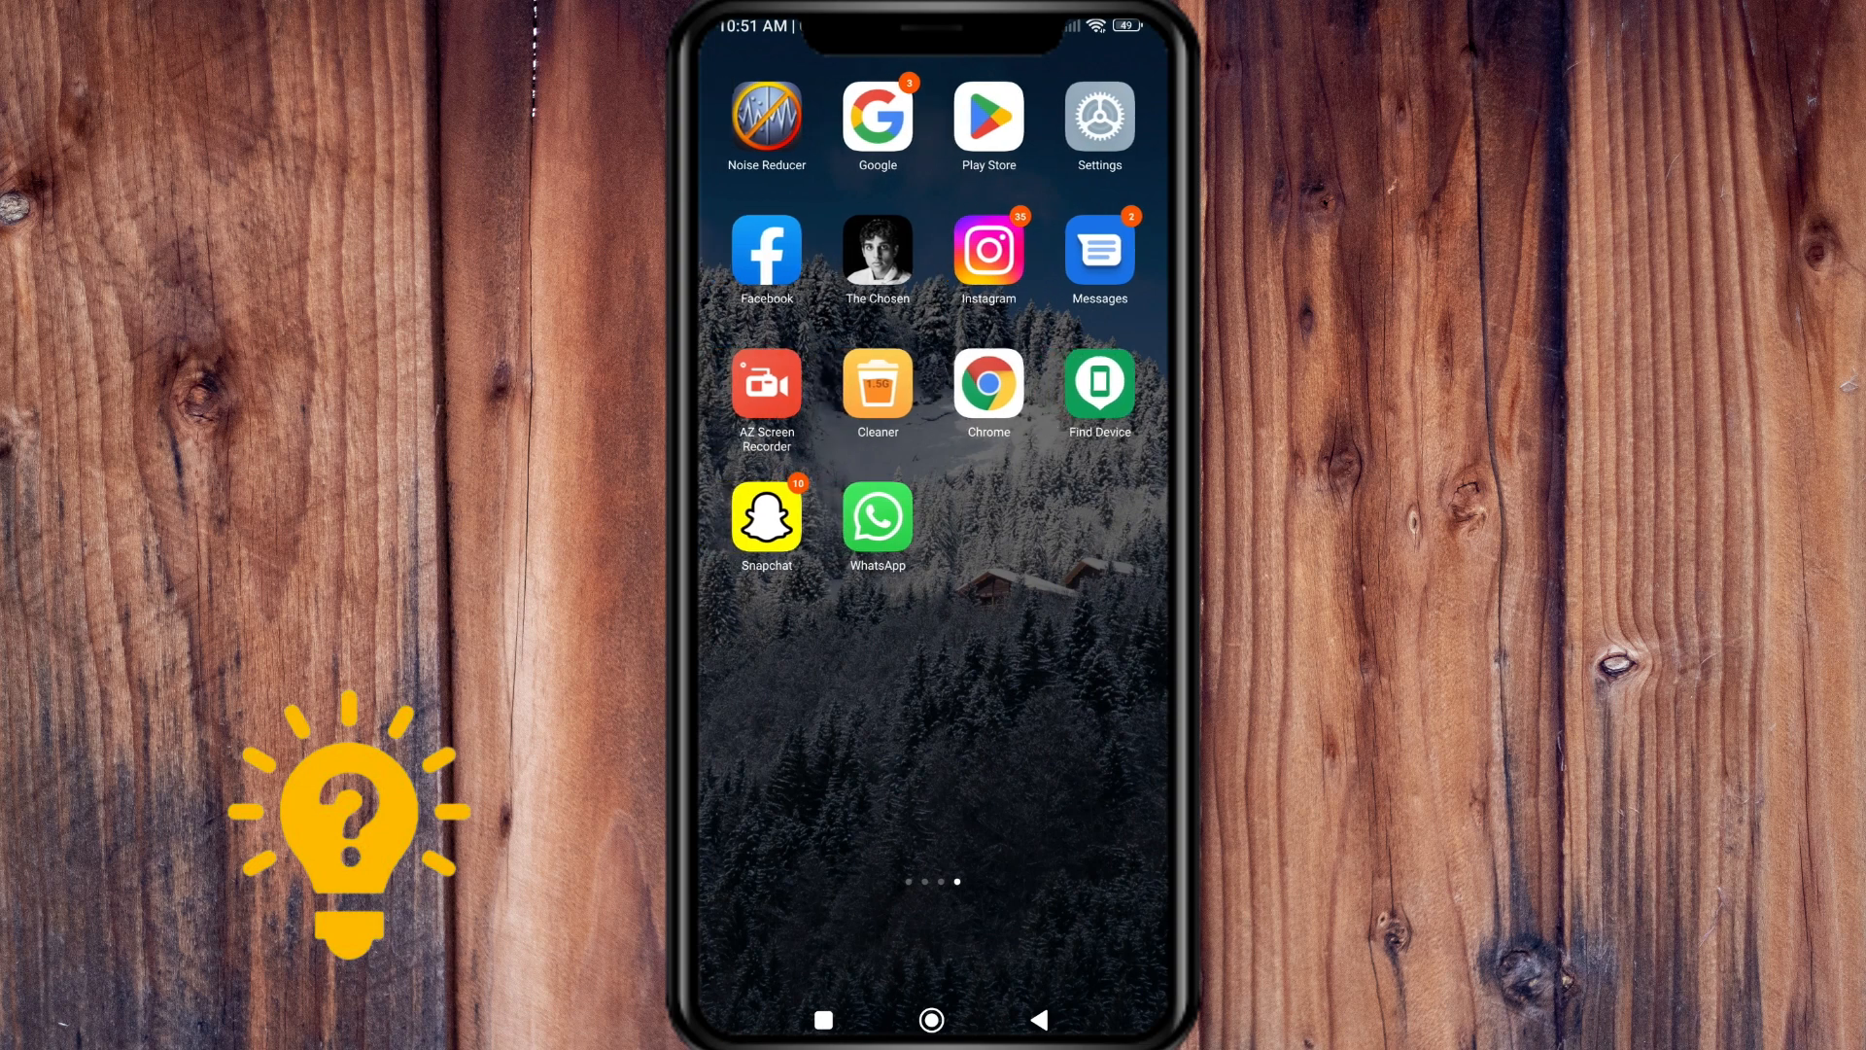